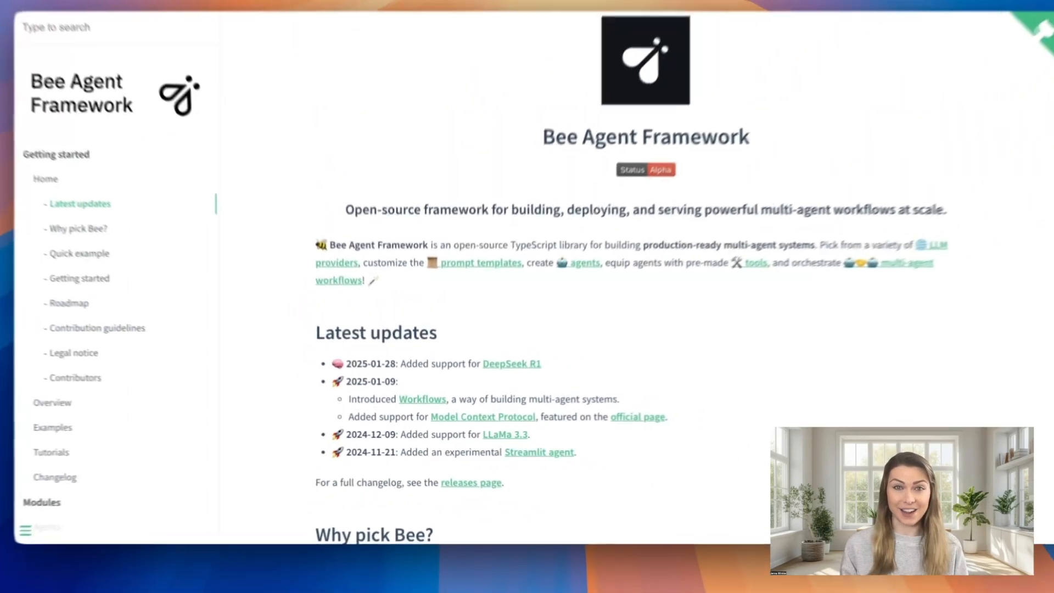
Open the DeepSeek-R1 release announcement and enter the 26-coin counterfeit puzzle prompt.
{"action": "left_click", "coordinate": [512, 363]}
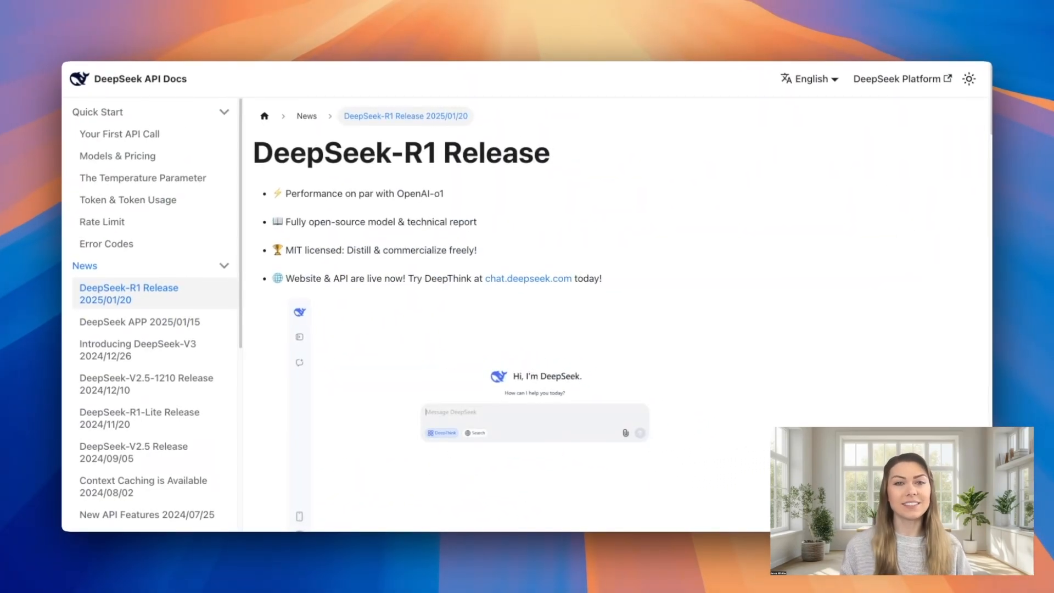
{"action": "type", "text": "Among 26 identical-looking coins, one is counterfeit and lighter than the others. Using a balance scale without a pointer and weights, what is the minimum number of weighings needed to find this counterfeit coin?"}
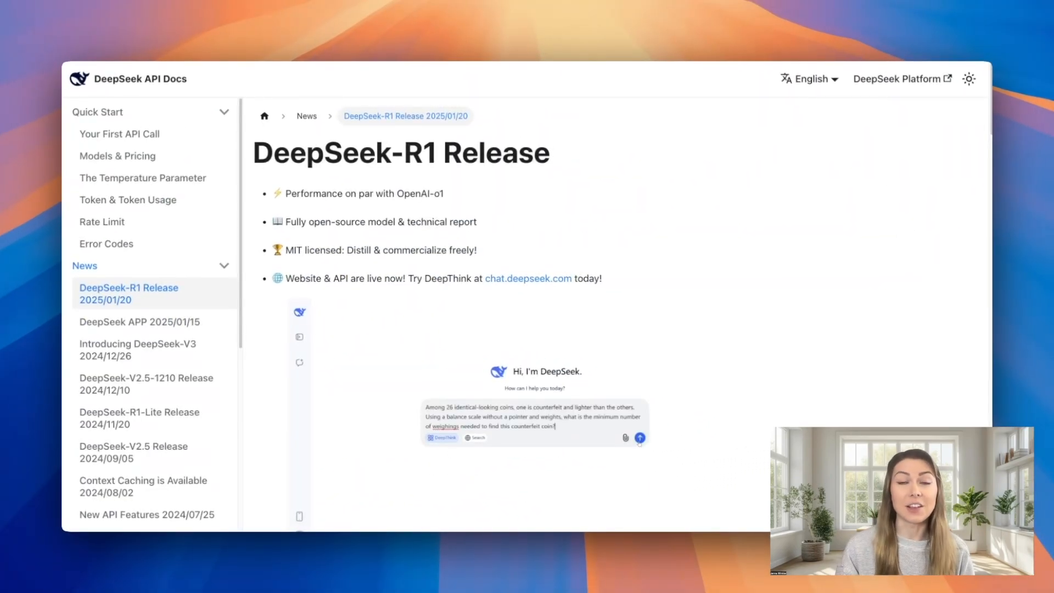
{"action": "left_click", "coordinate": [639, 438]}
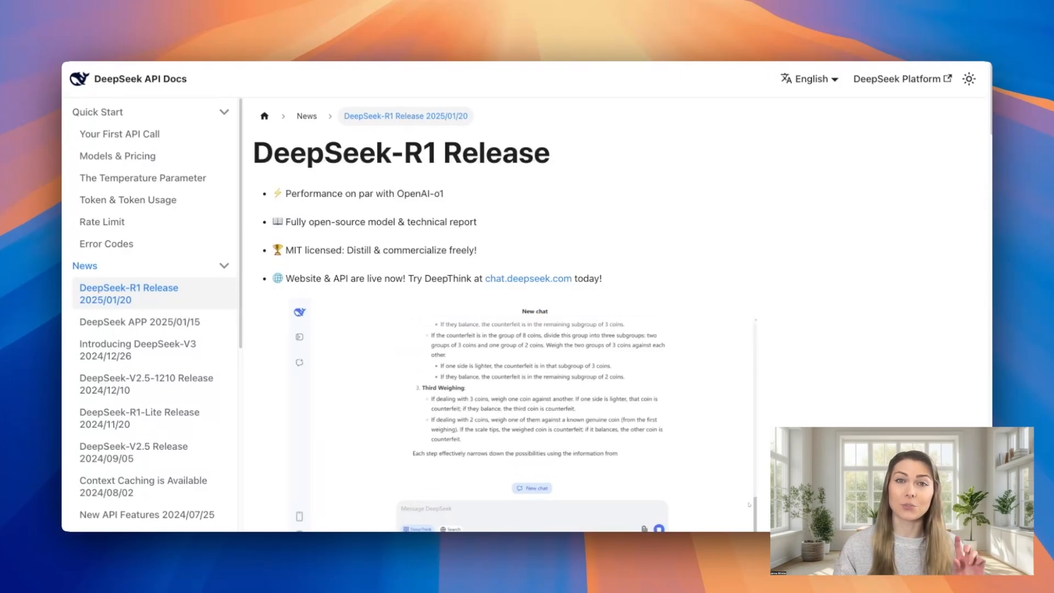
{"action": "left_click", "coordinate": [532, 488]}
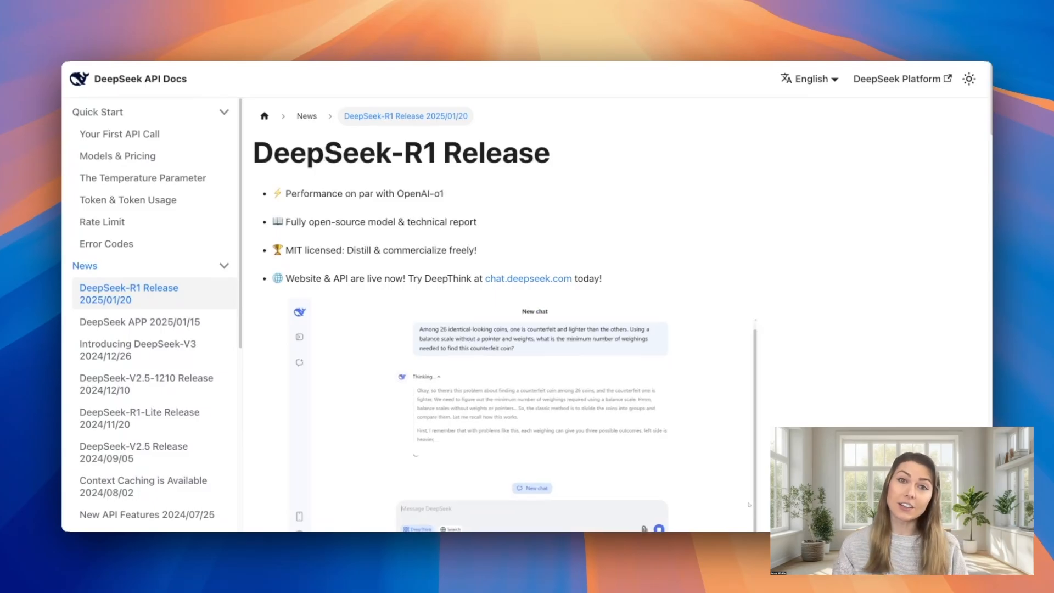
Scroll the DeepSeek-R1 release page down to the benchmark chart.
{"action": "scroll", "scroll_direction": "down", "scroll_amount": 3}
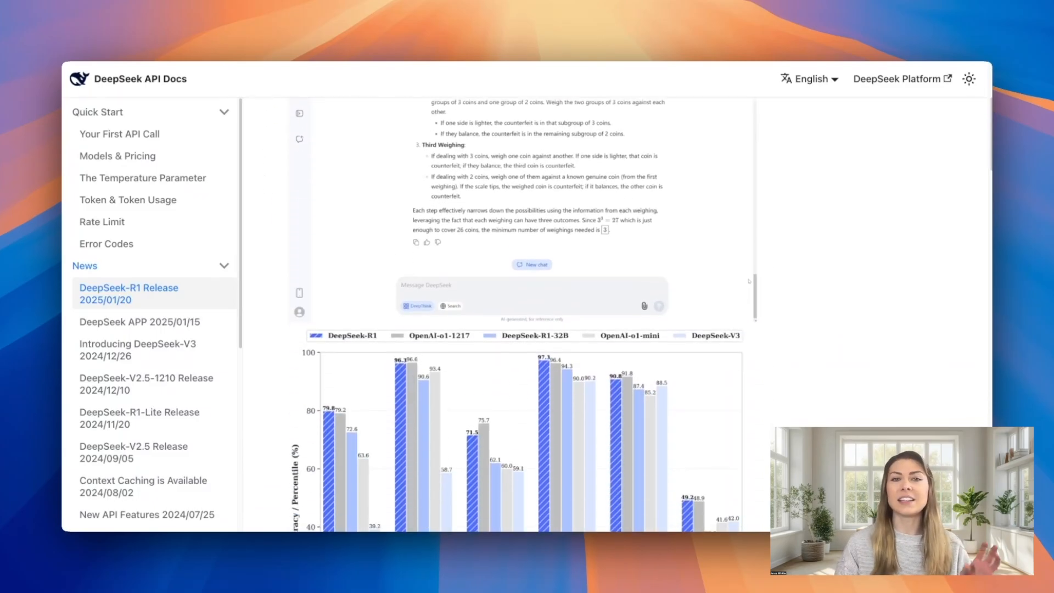
{"action": "scroll", "scroll_direction": "down", "scroll_amount": 3}
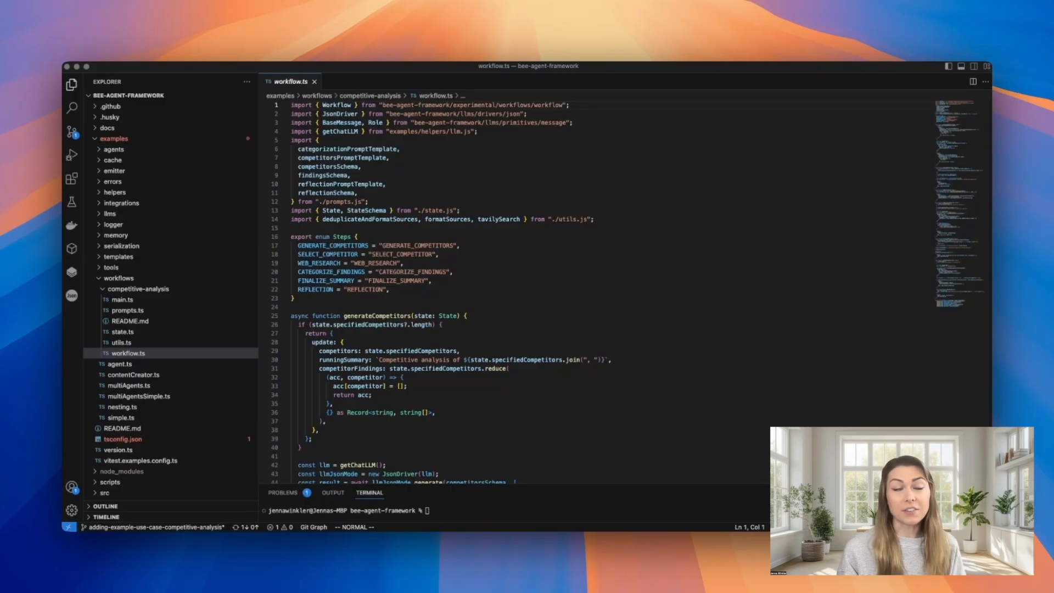
{"action": "scroll", "scroll_direction": "down", "scroll_amount": 3}
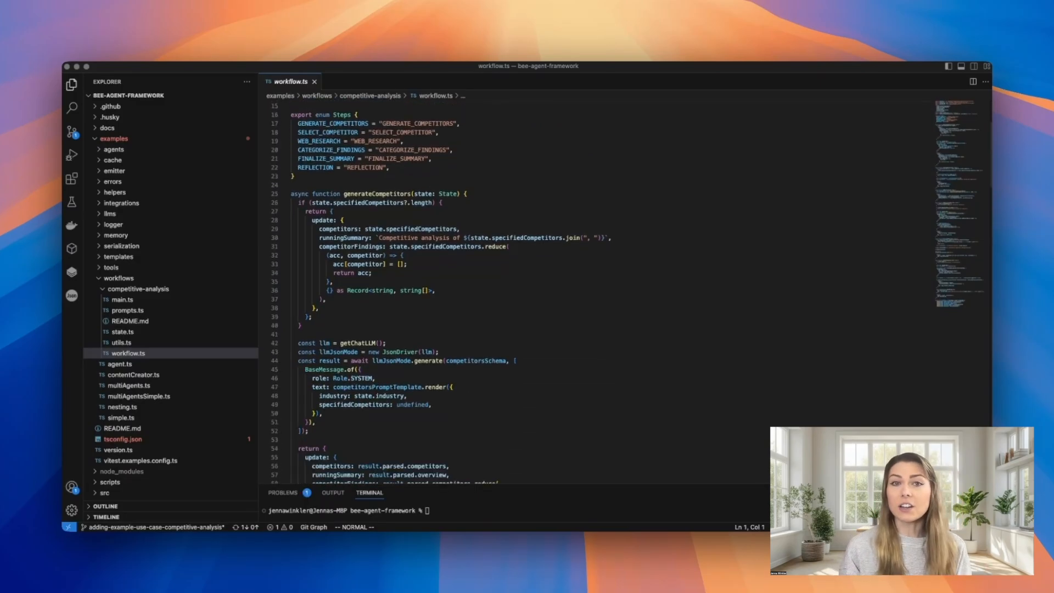
{"action": "scroll", "scroll_direction": "down", "scroll_amount": 3}
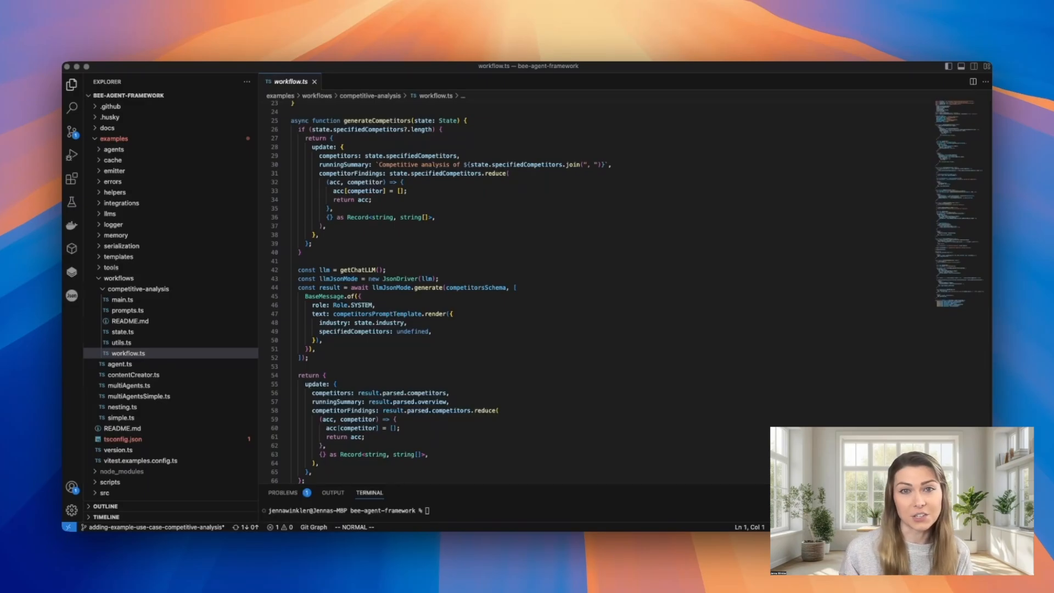
{"action": "scroll", "scroll_direction": "down", "scroll_amount": 3}
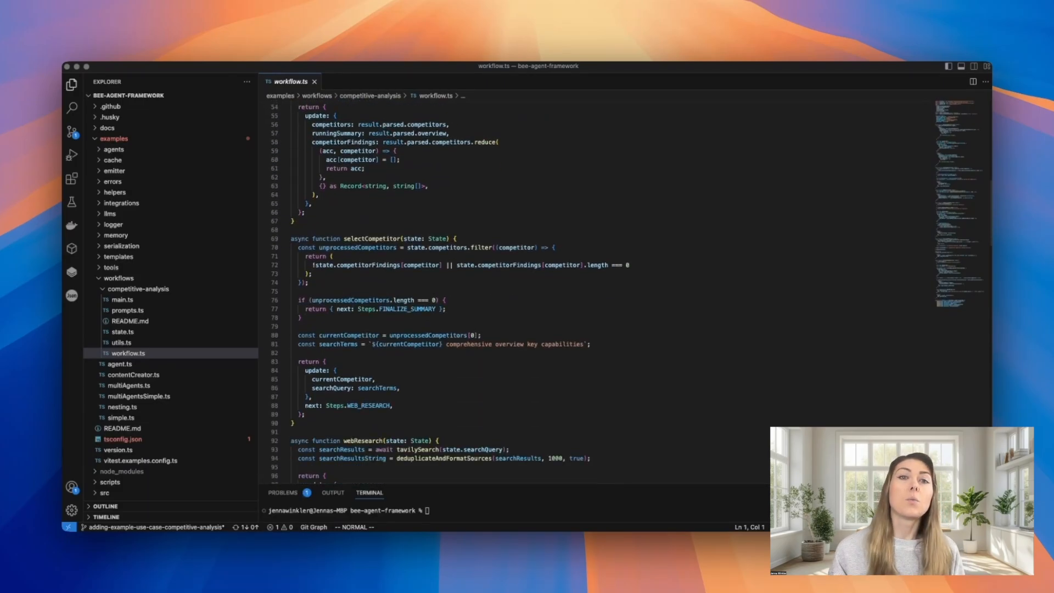
{"action": "scroll", "scroll_direction": "down", "scroll_amount": 3}
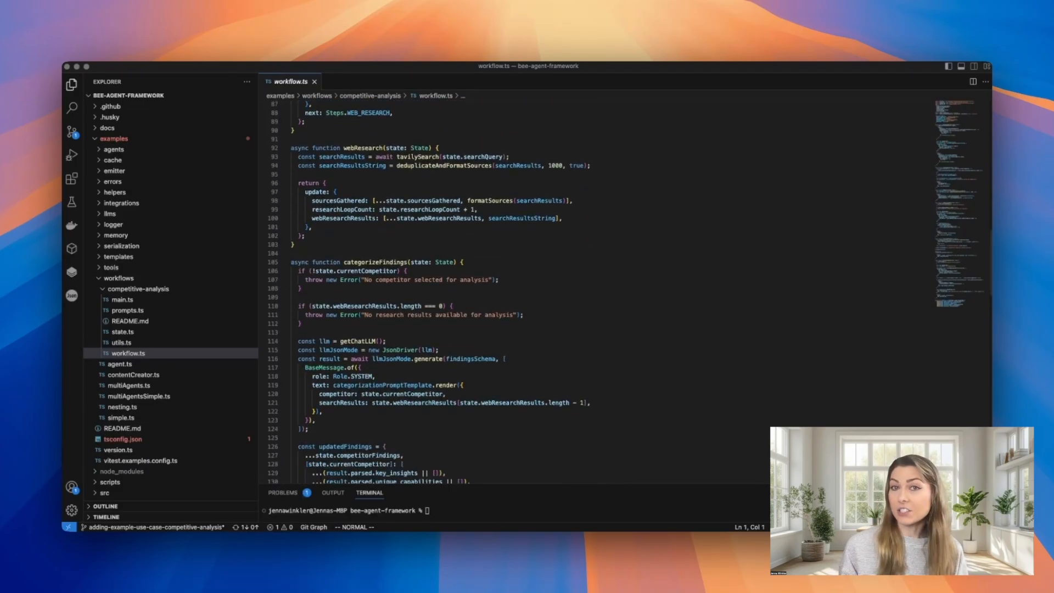
{"action": "scroll", "scroll_direction": "down", "scroll_amount": 3}
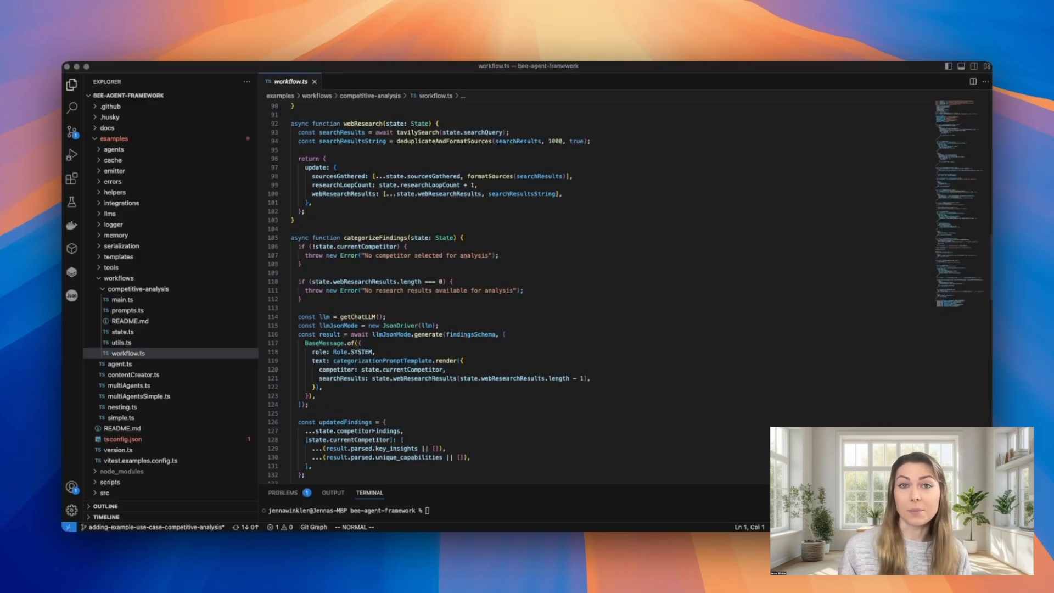
{"action": "scroll", "scroll_direction": "down", "scroll_amount": 3}
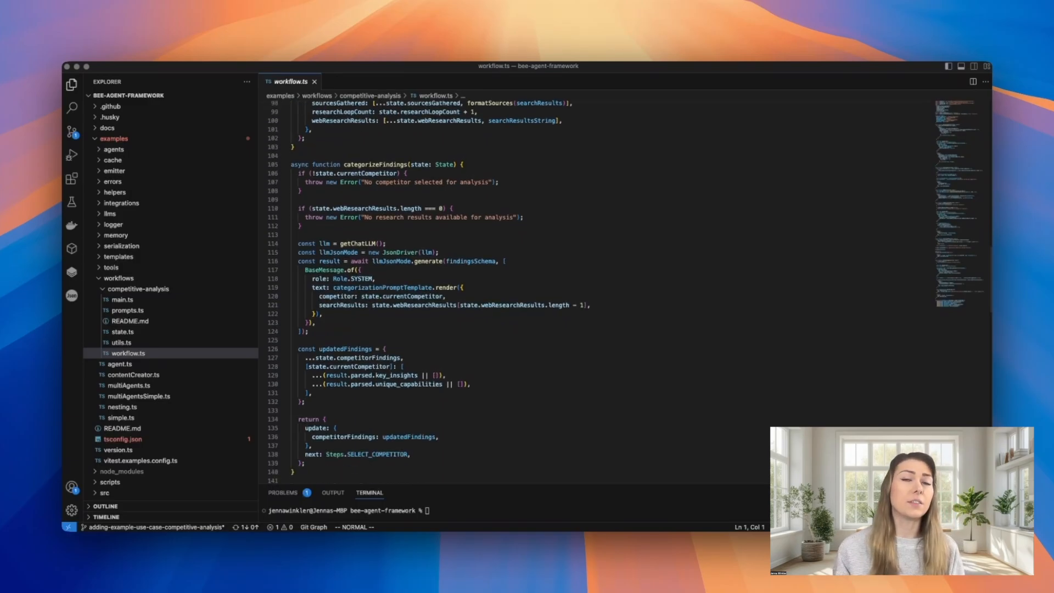
{"action": "scroll", "scroll_direction": "down", "scroll_amount": 3}
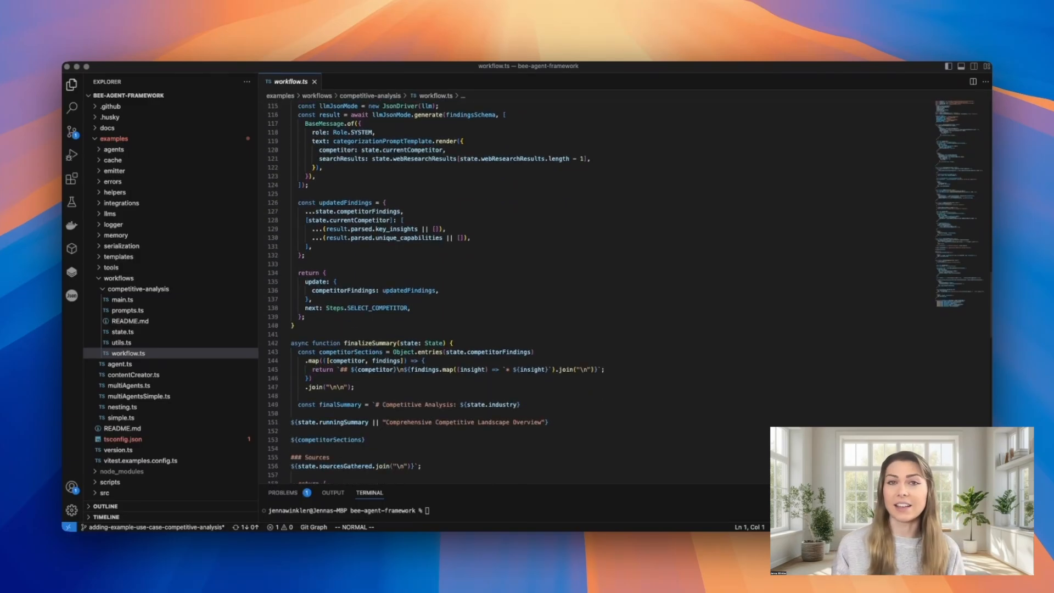
{"action": "scroll", "scroll_direction": "down", "scroll_amount": 3}
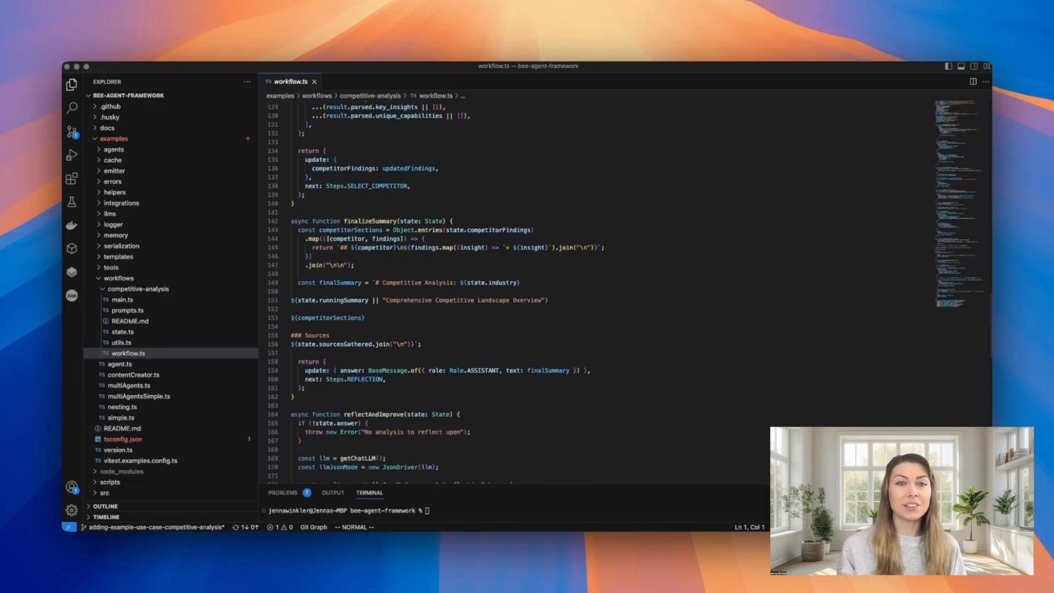
{"action": "scroll", "scroll_direction": "down", "scroll_amount": 3}
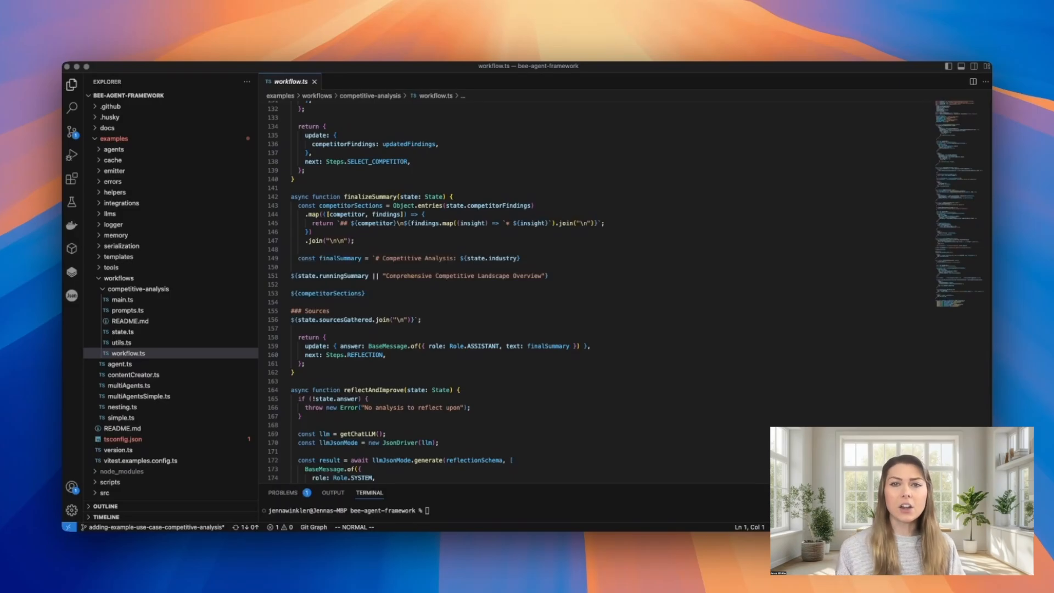
{"action": "scroll", "scroll_direction": "down", "scroll_amount": 3}
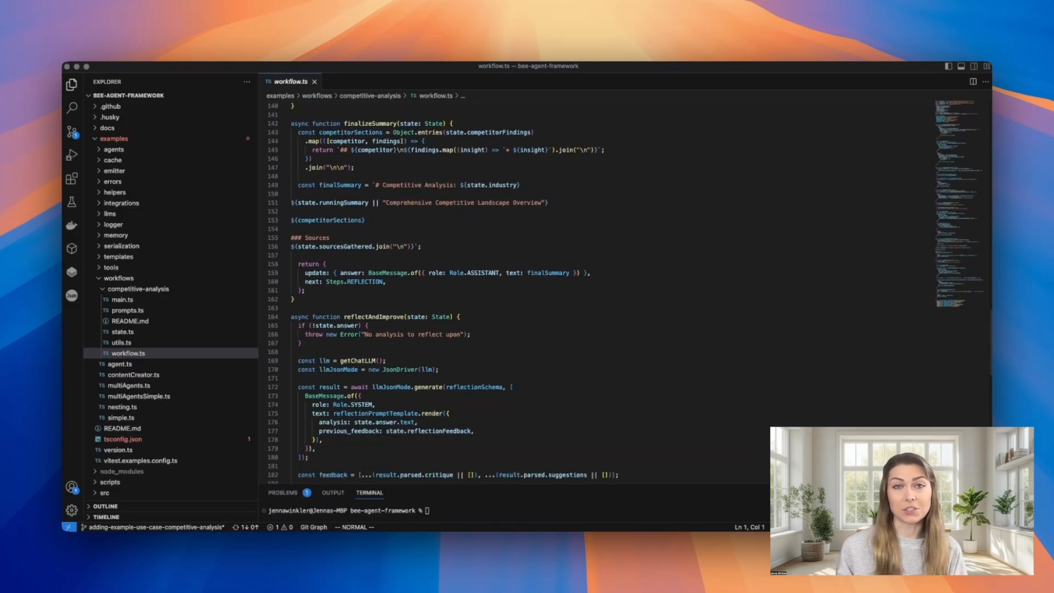
{"action": "scroll", "scroll_direction": "down", "scroll_amount": 3}
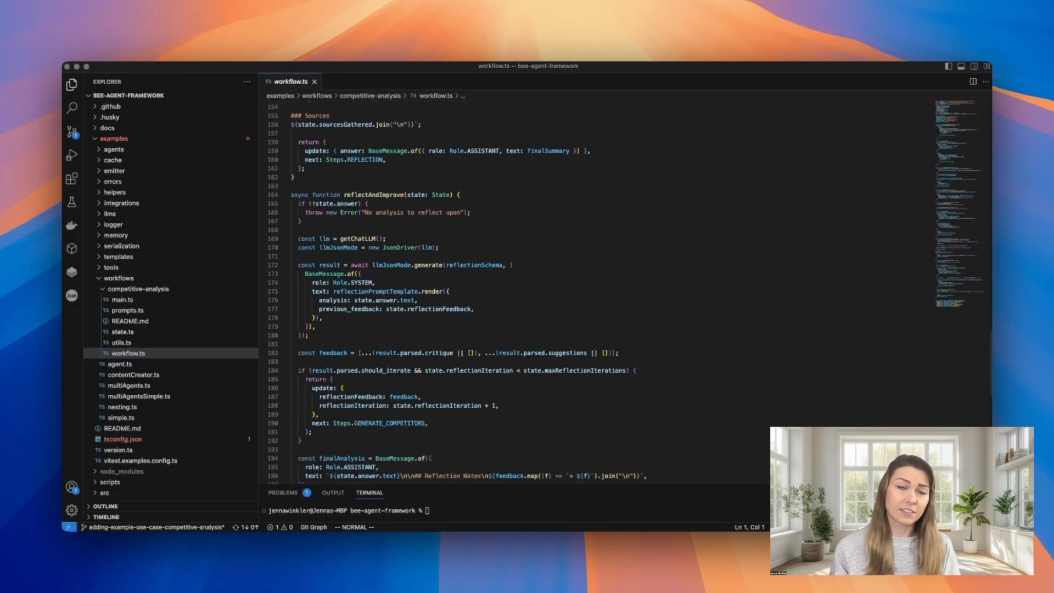
{"action": "scroll", "scroll_direction": "down", "scroll_amount": 3}
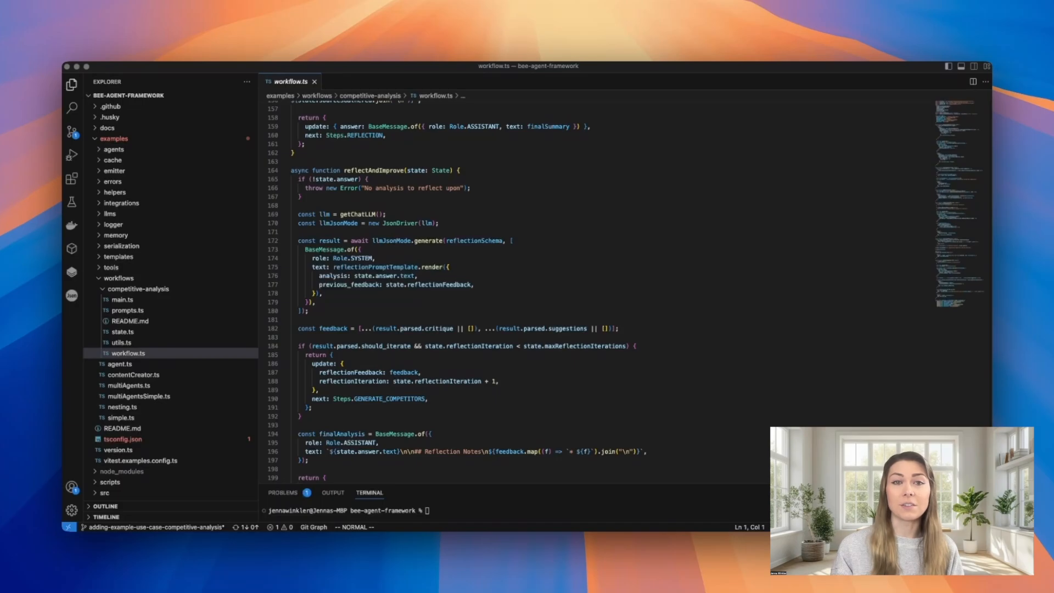
{"action": "left_click", "coordinate": [128, 310]}
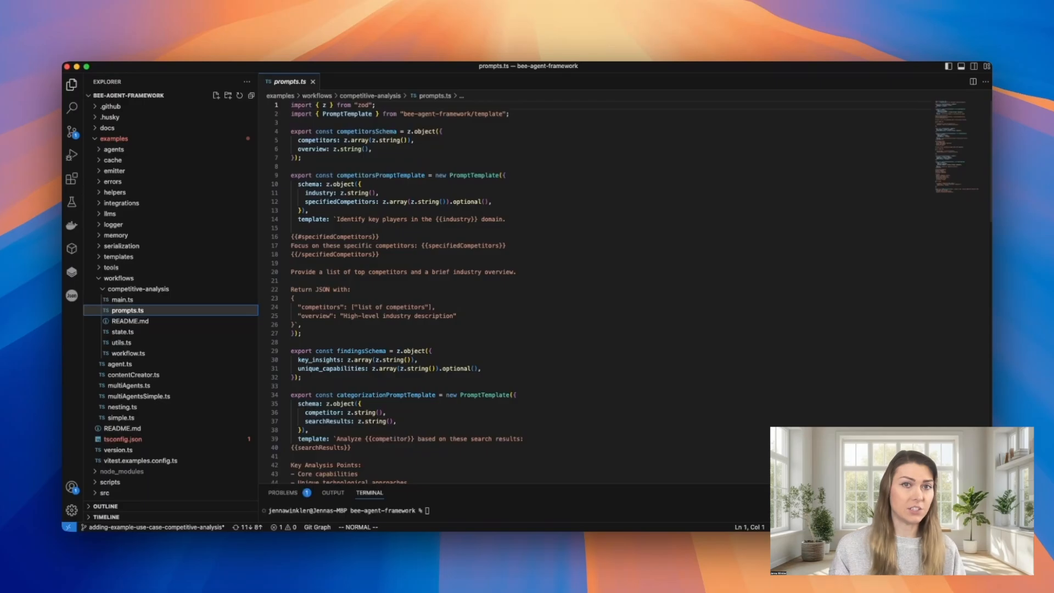
Open prompts.ts from the competitive-analysis folder in the editor.
{"action": "left_click", "coordinate": [127, 299]}
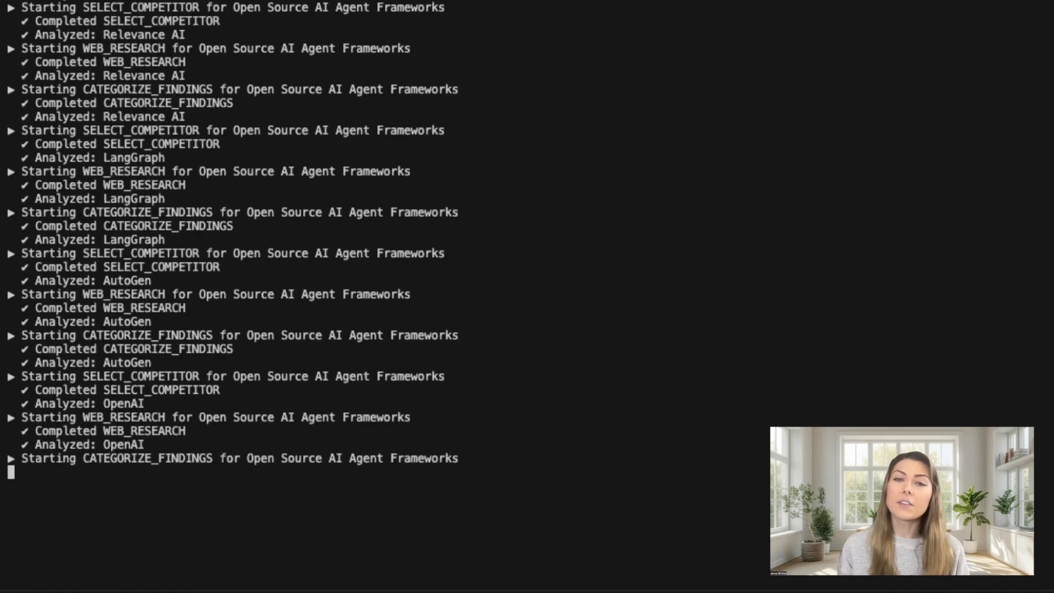
Scroll the terminal through the SELECT_COMPETITOR, WEB_RESEARCH and CATEGORIZE_FINDINGS logs for each competitor.
{"action": "scroll", "scroll_direction": "down", "scroll_amount": 3}
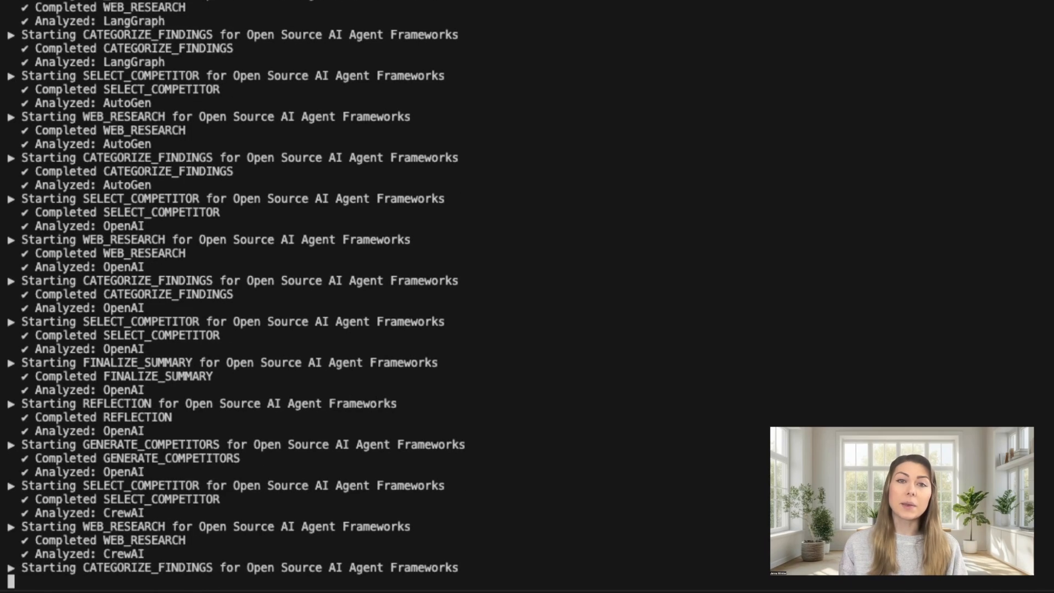
{"action": "scroll", "scroll_direction": "down", "scroll_amount": 3}
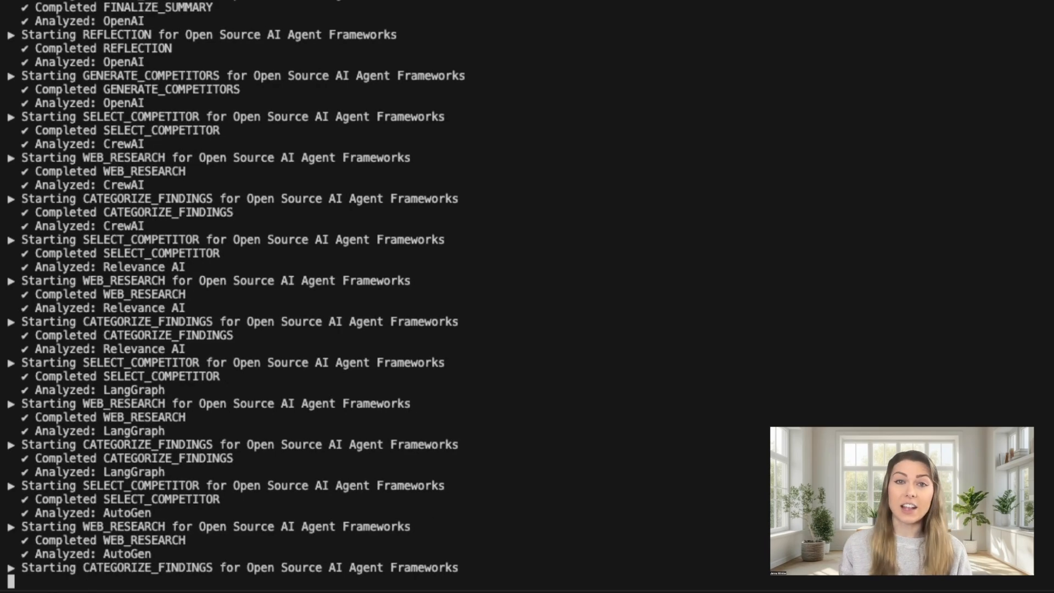
{"action": "scroll", "scroll_direction": "down", "scroll_amount": 3}
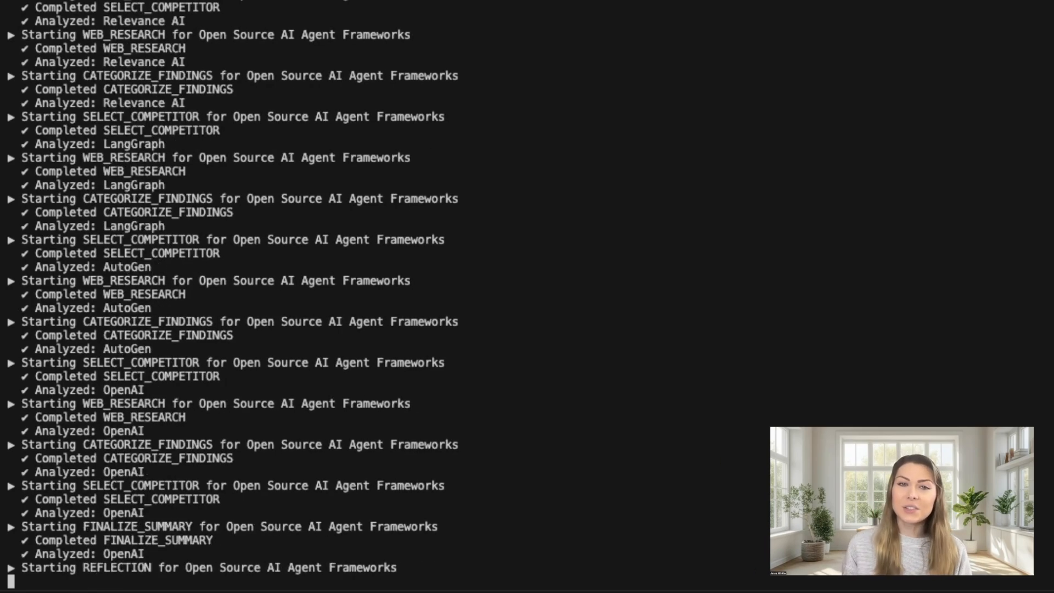
{"action": "scroll", "scroll_direction": "down", "scroll_amount": 3}
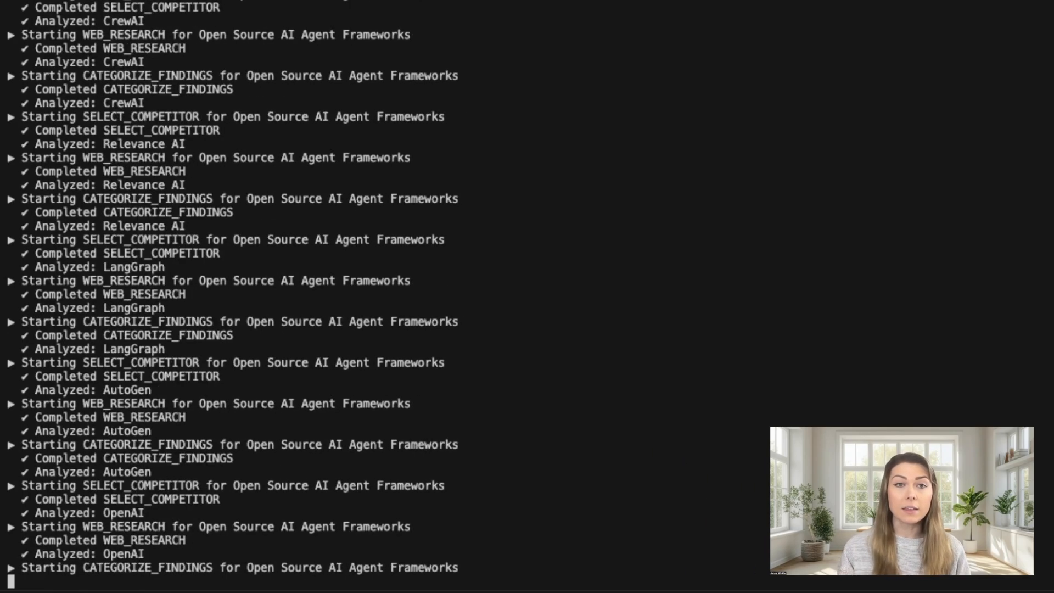
{"action": "scroll", "scroll_direction": "down", "scroll_amount": 3}
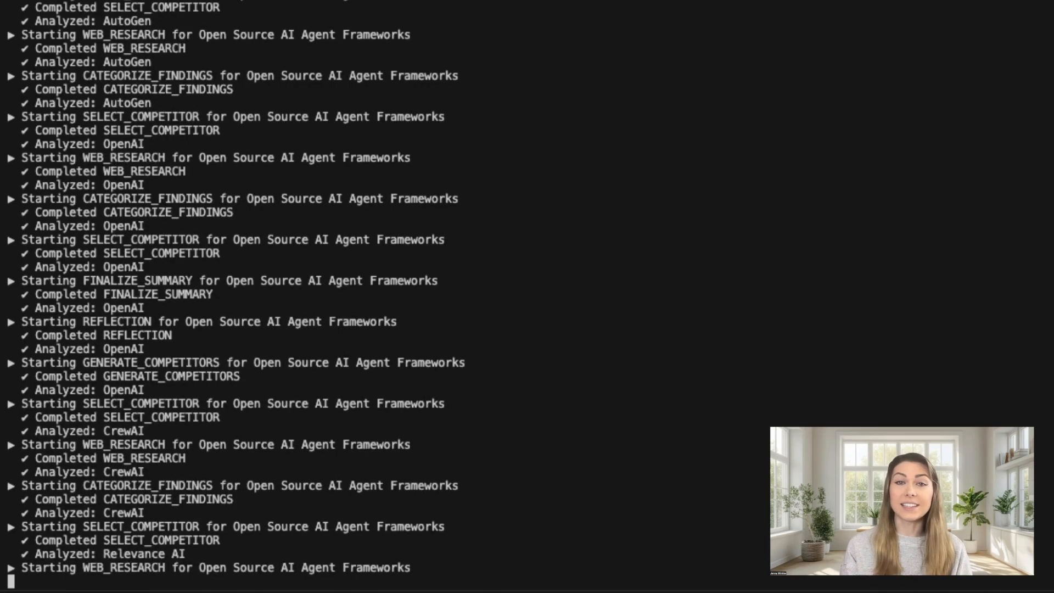
{"action": "scroll", "scroll_direction": "down", "scroll_amount": 3}
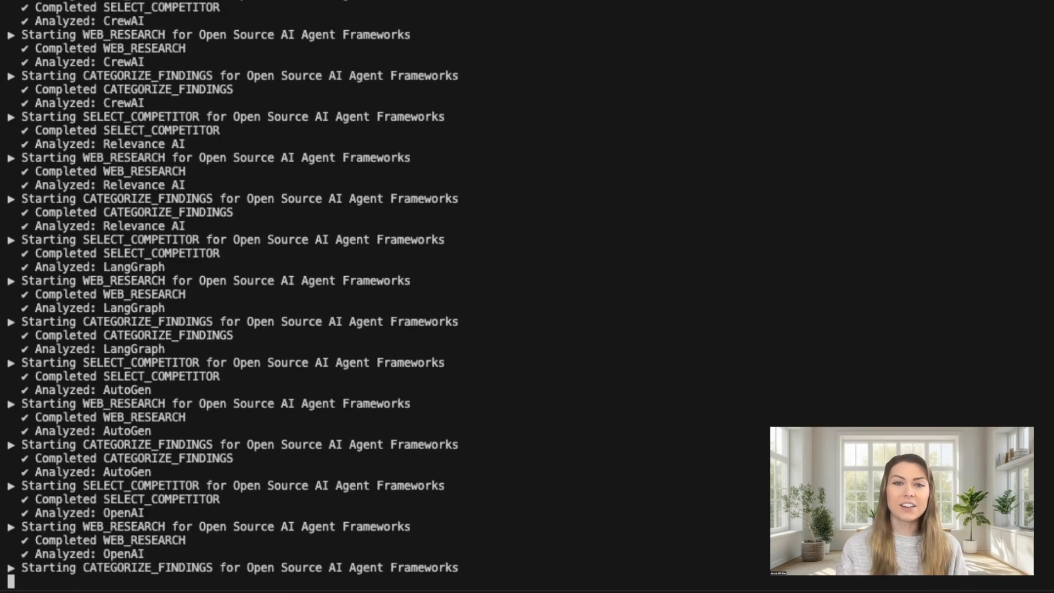
{"action": "scroll", "scroll_direction": "down", "scroll_amount": 3}
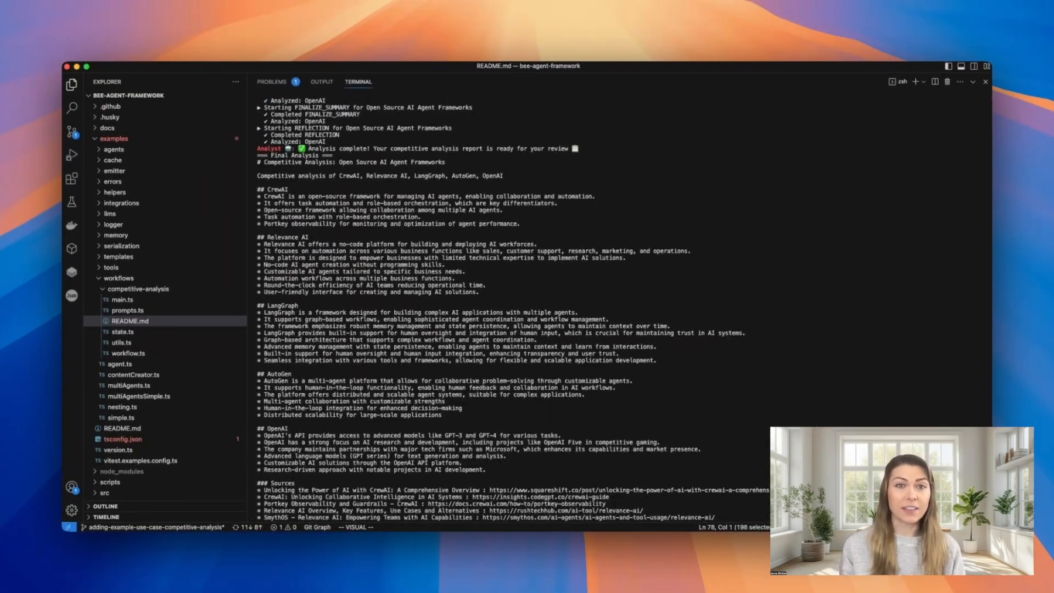
Scroll the terminal to the Final Analysis report and its sources list.
{"action": "scroll", "scroll_direction": "down", "scroll_amount": 3}
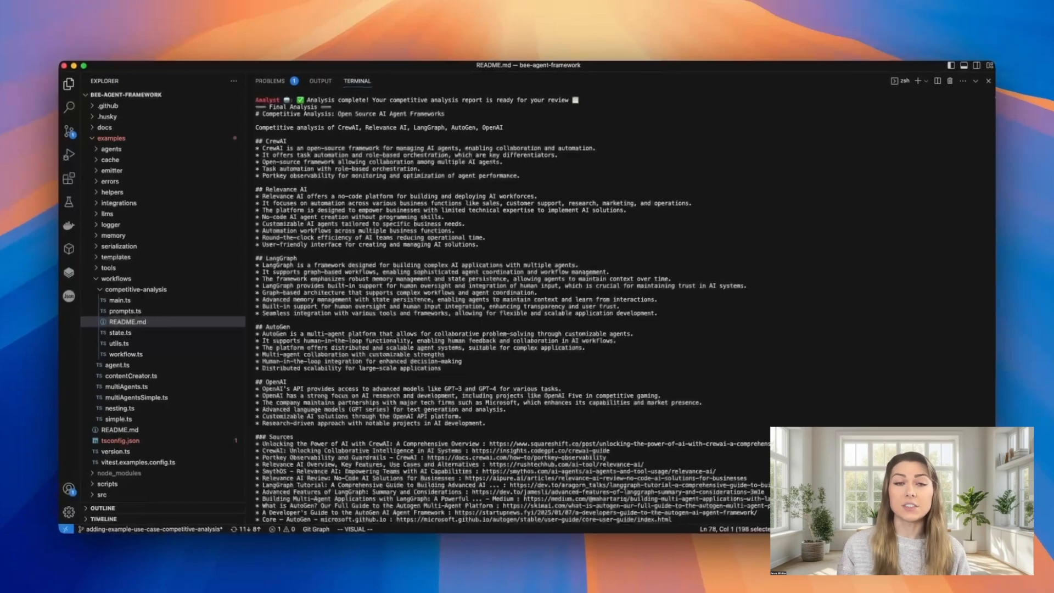